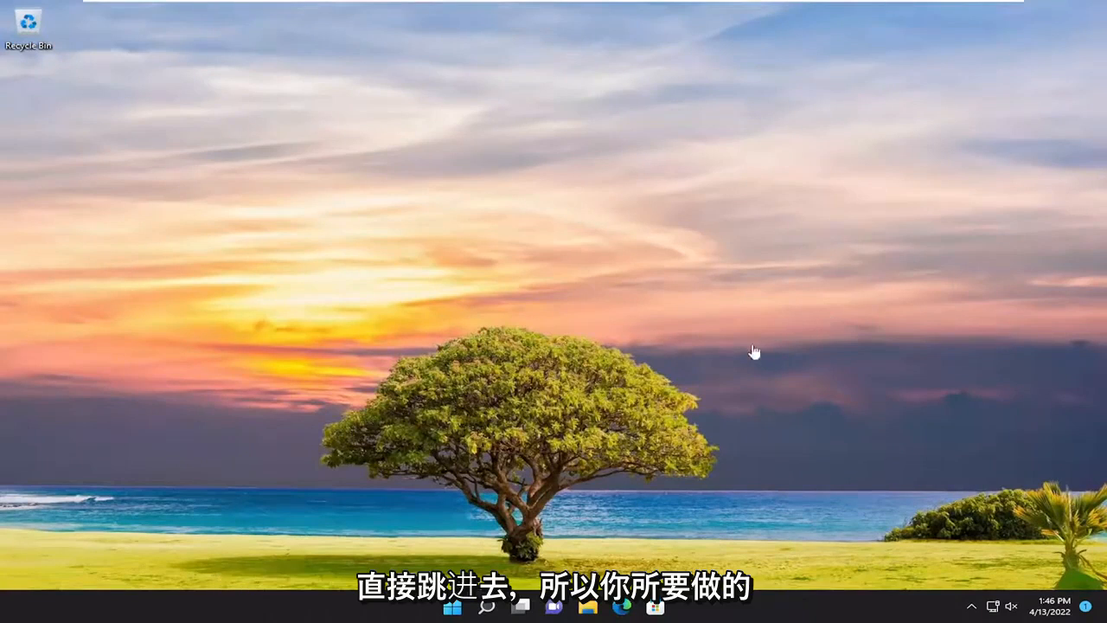
- Search Windows for 'settings' and launch the Settings app
click(488, 605)
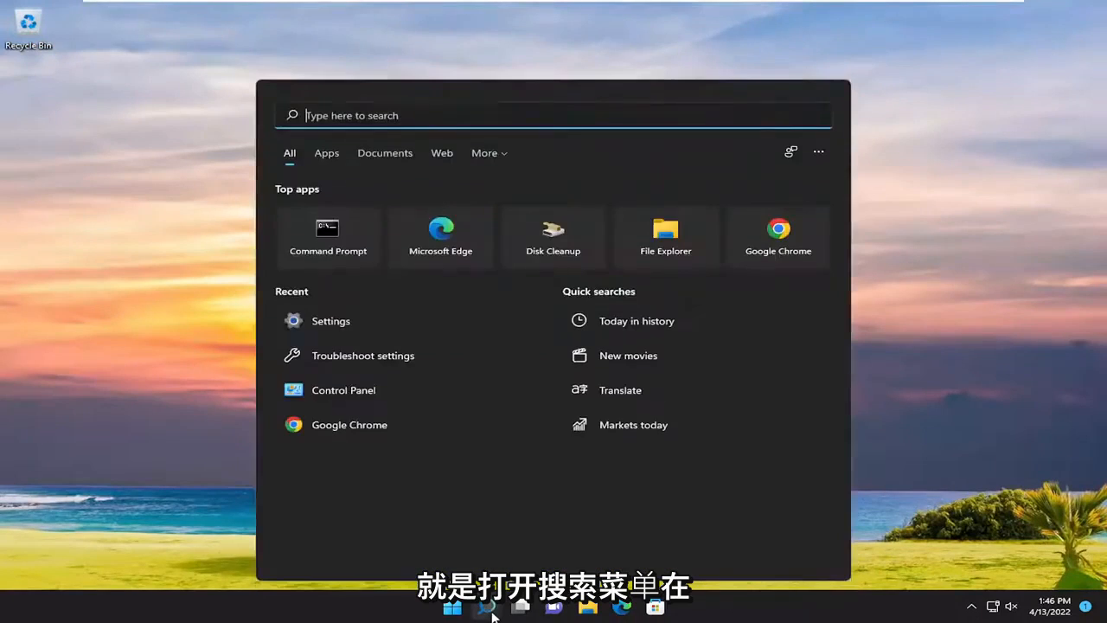
text(settib)
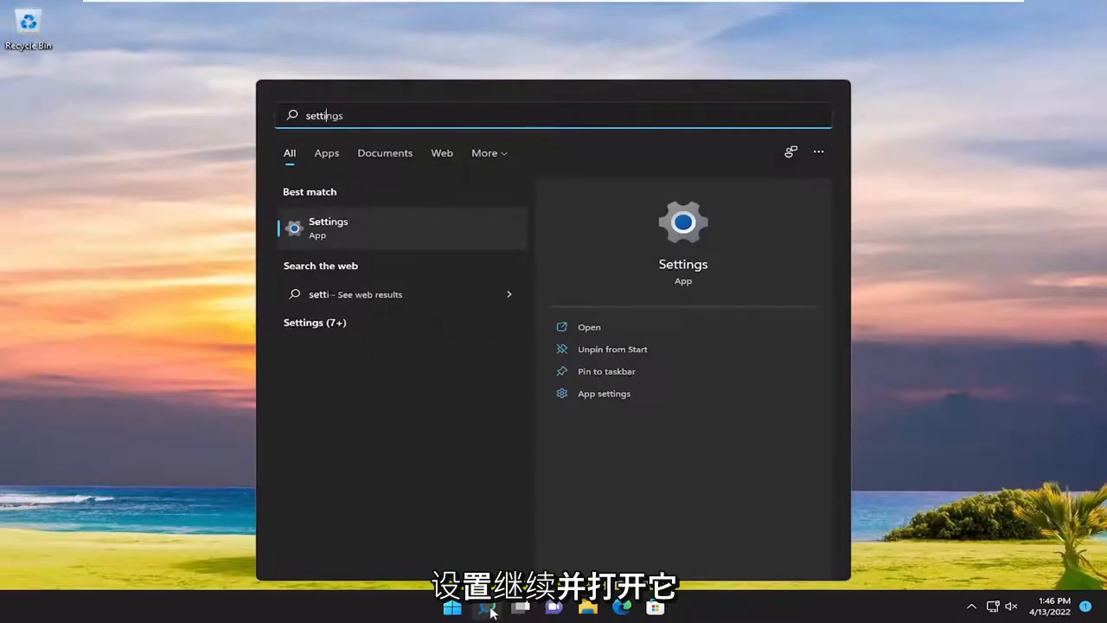
click(328, 228)
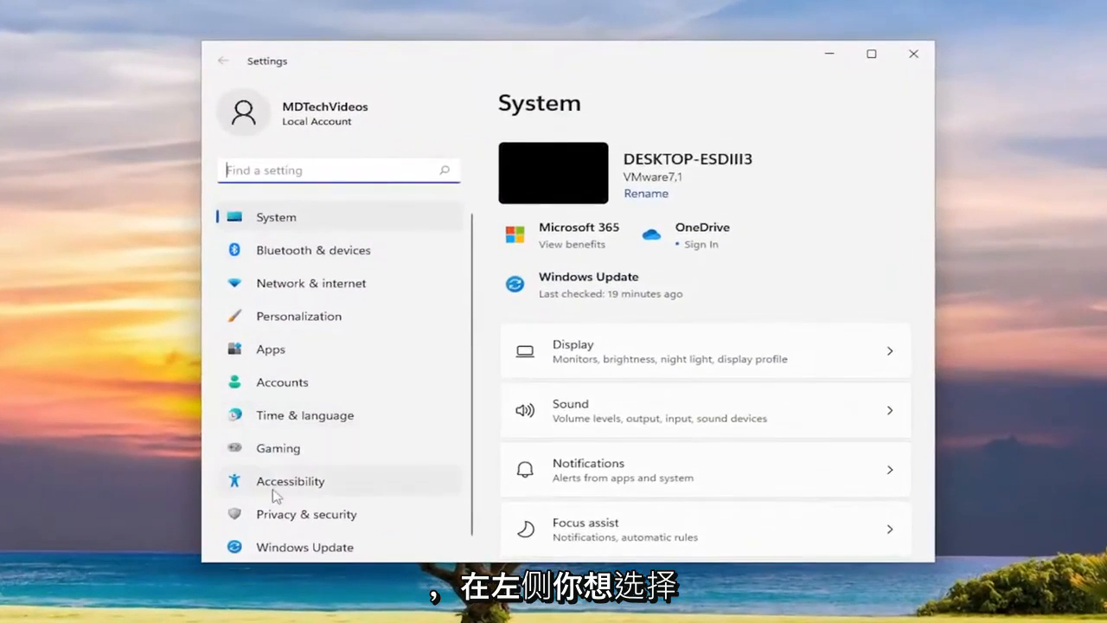
- Go to Accessibility > Text size in Settings
click(291, 480)
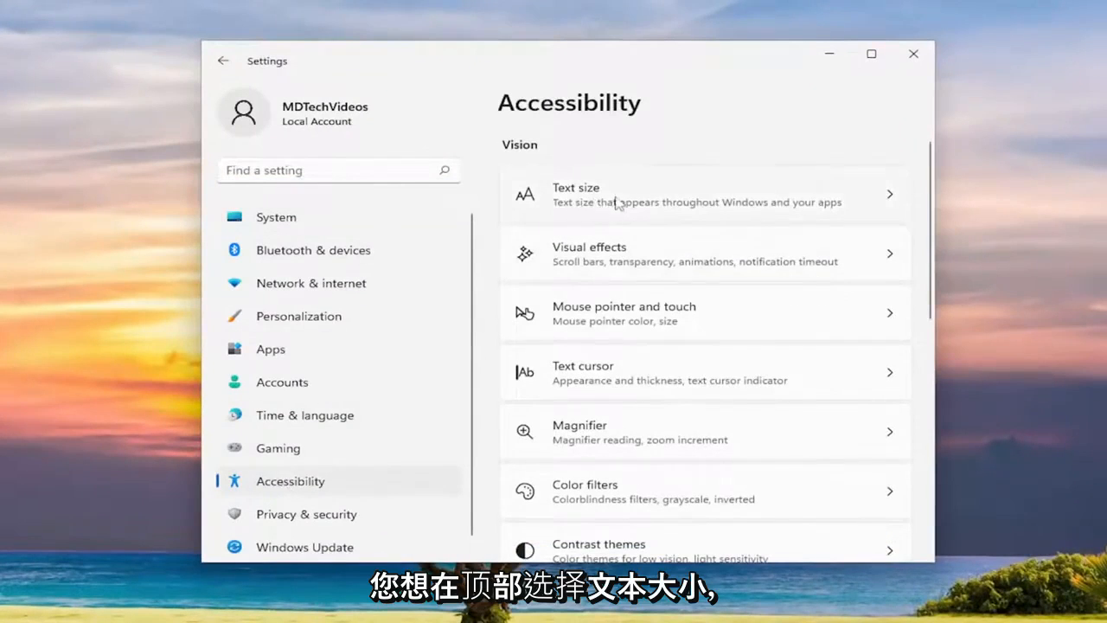
click(701, 194)
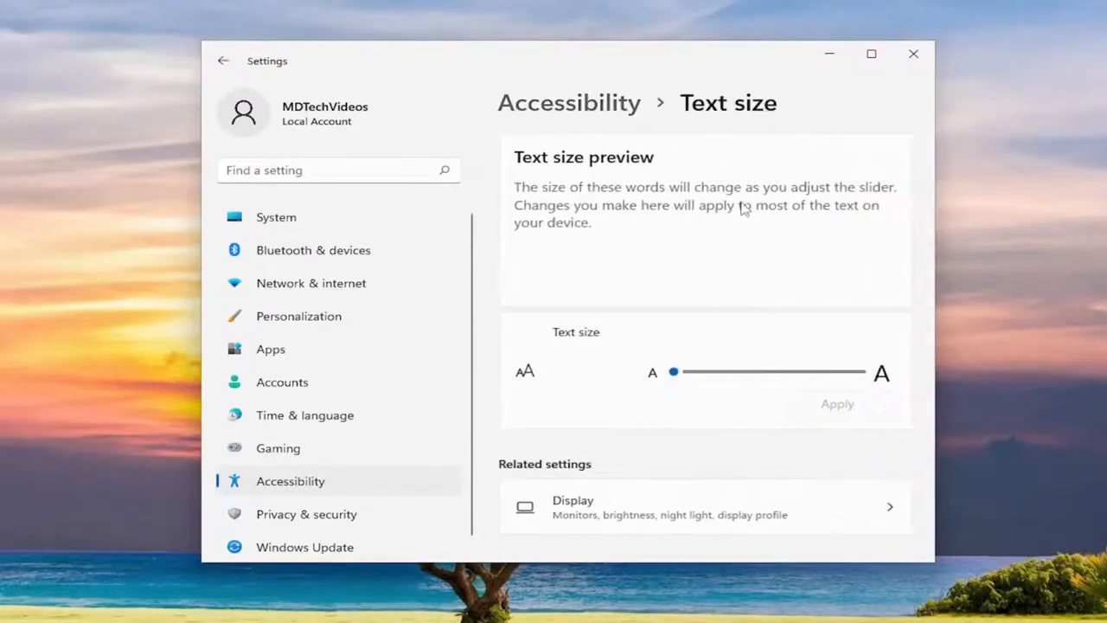
- Experiment with the Text size slider (up to 225%) and return it to the default 100%
drag(675, 372, 699, 371)
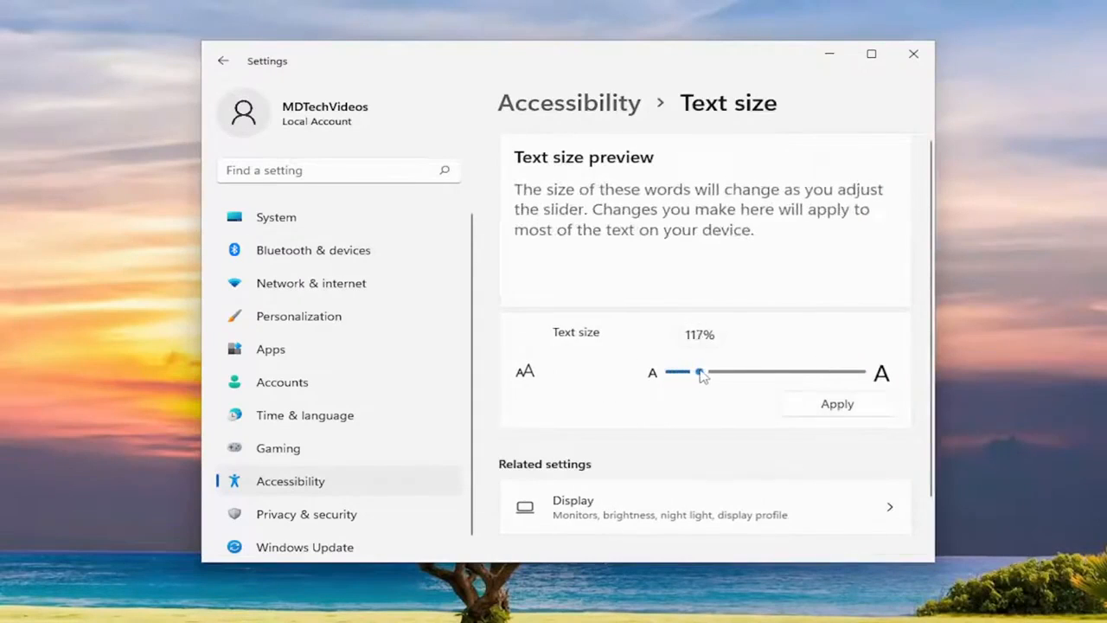
drag(698, 374, 705, 374)
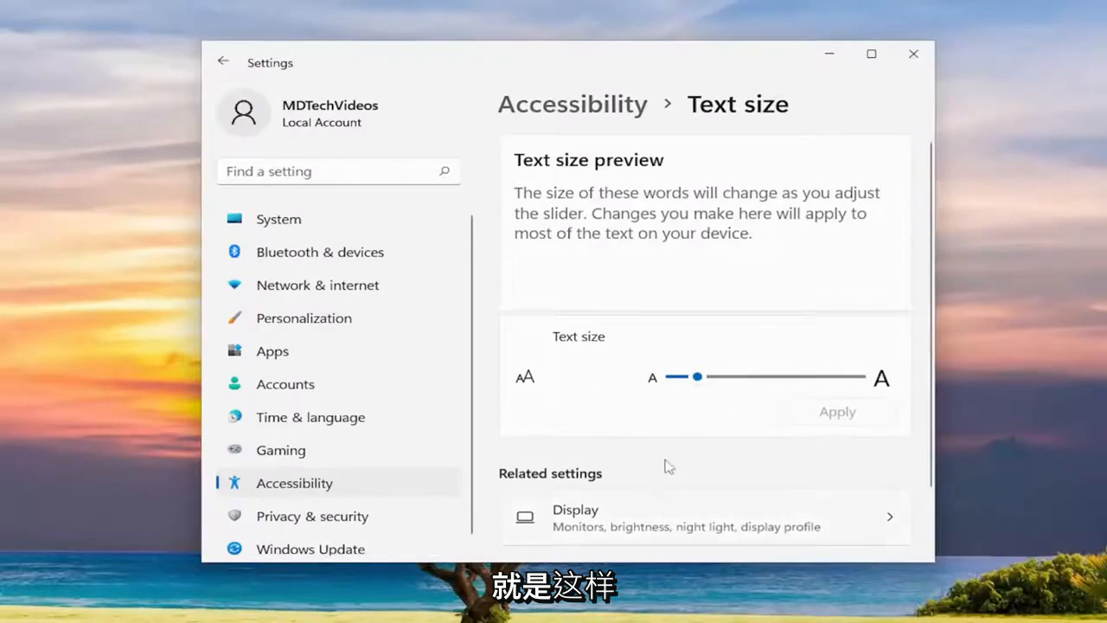
drag(695, 377, 699, 377)
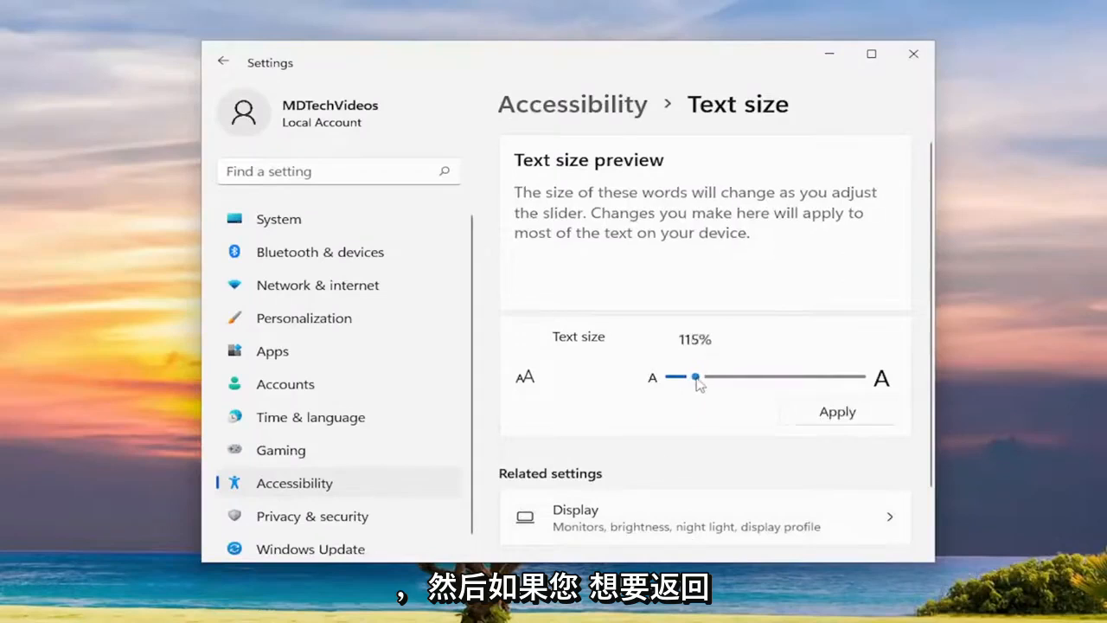
drag(699, 377, 858, 377)
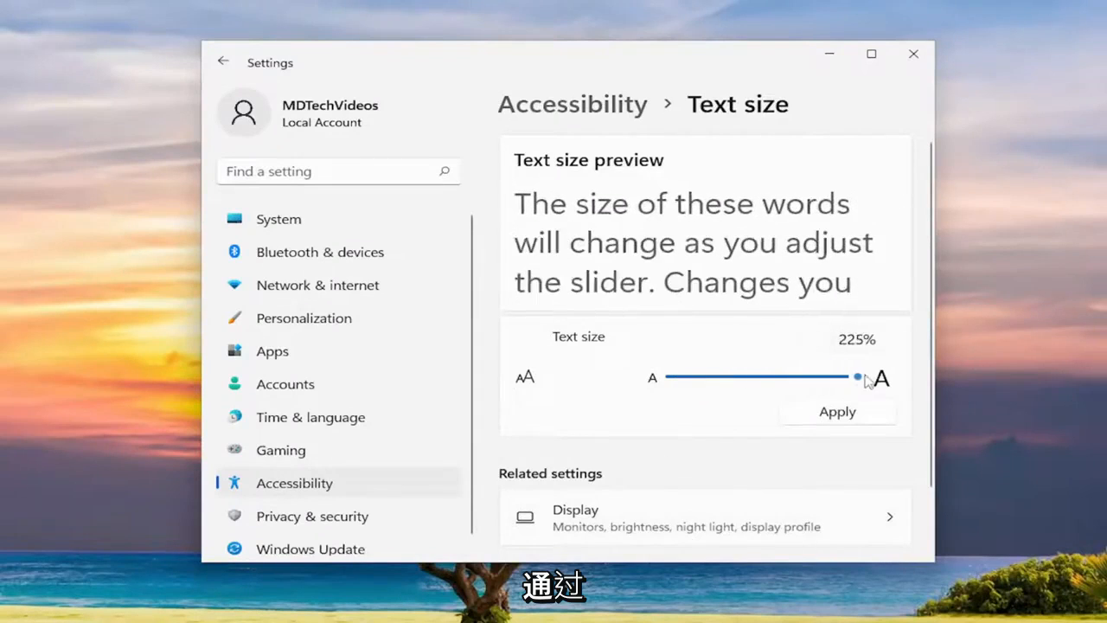
drag(858, 377, 692, 377)
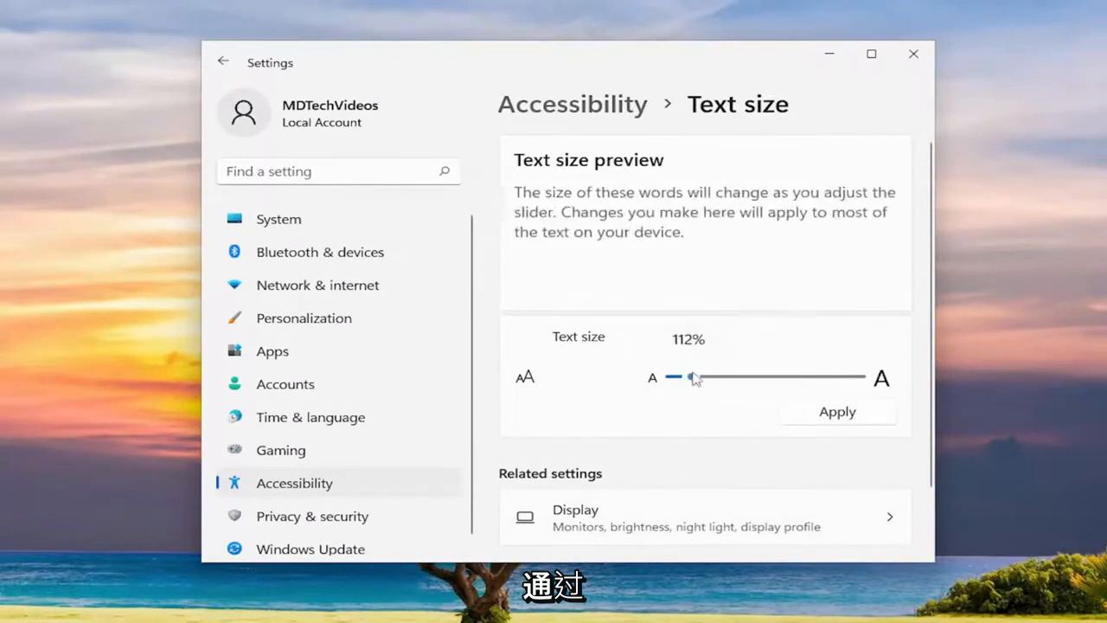
drag(692, 377, 724, 377)
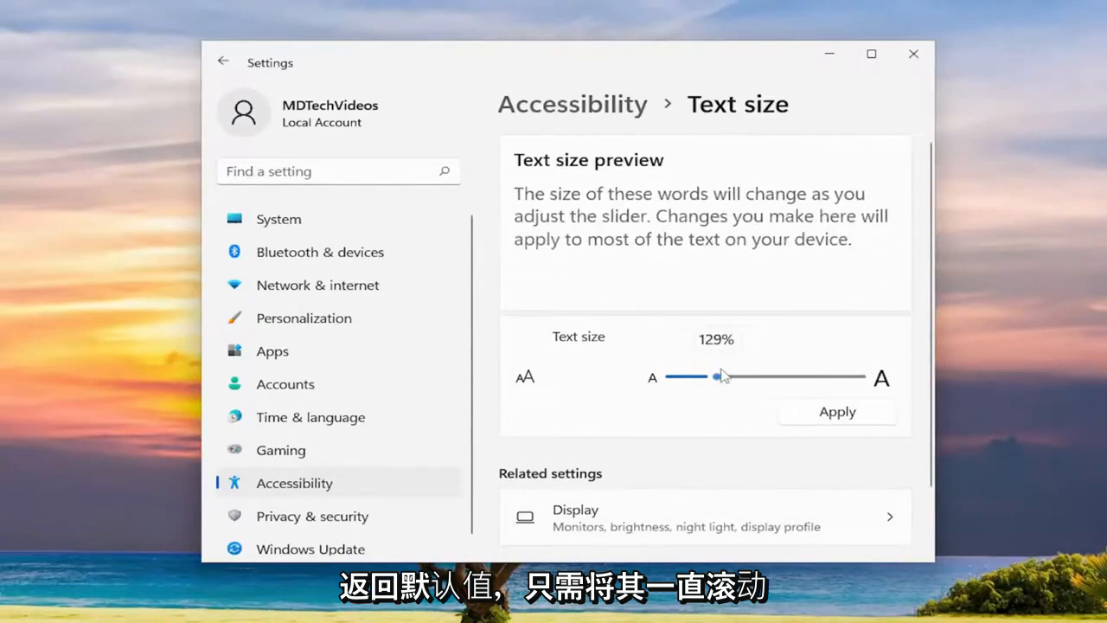
drag(723, 377, 673, 377)
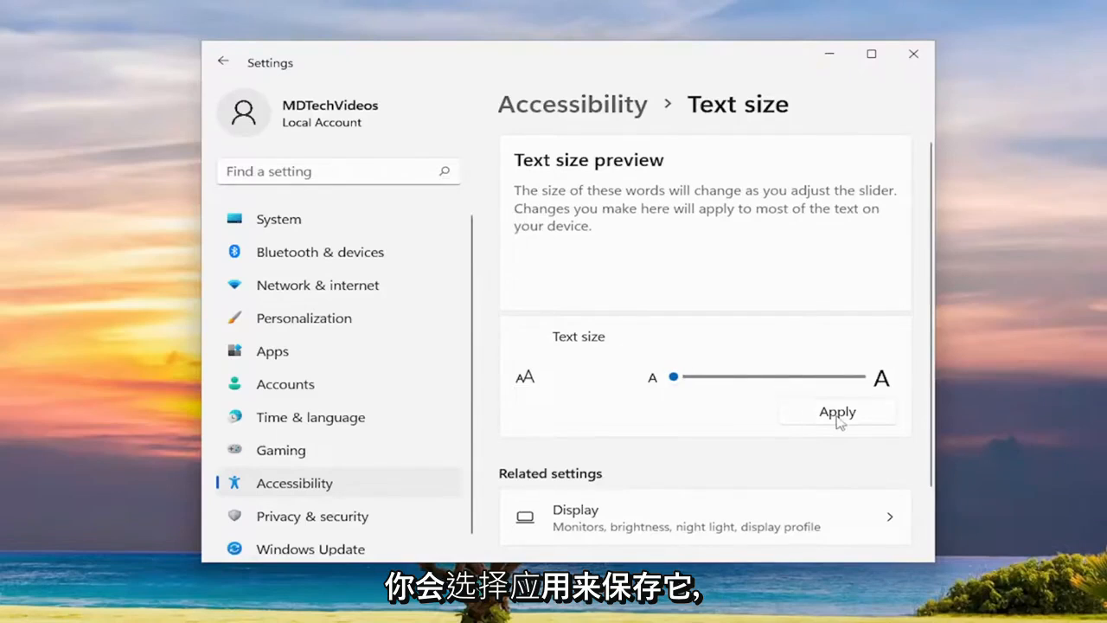
- Apply the default 100% text size and close Settings
click(837, 411)
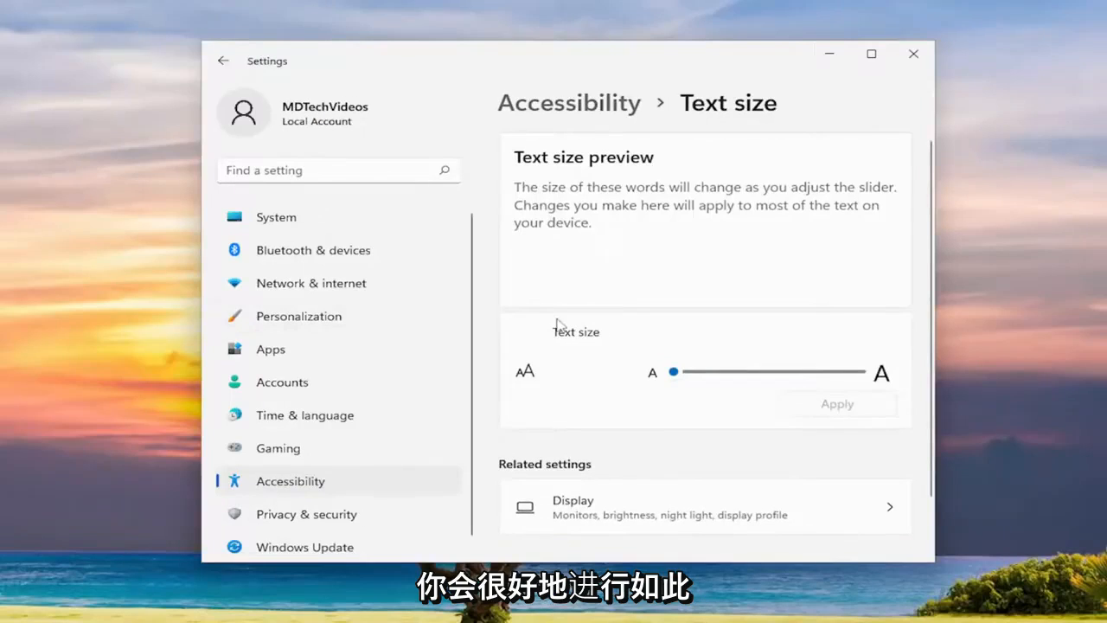
mouse_move(932, 85)
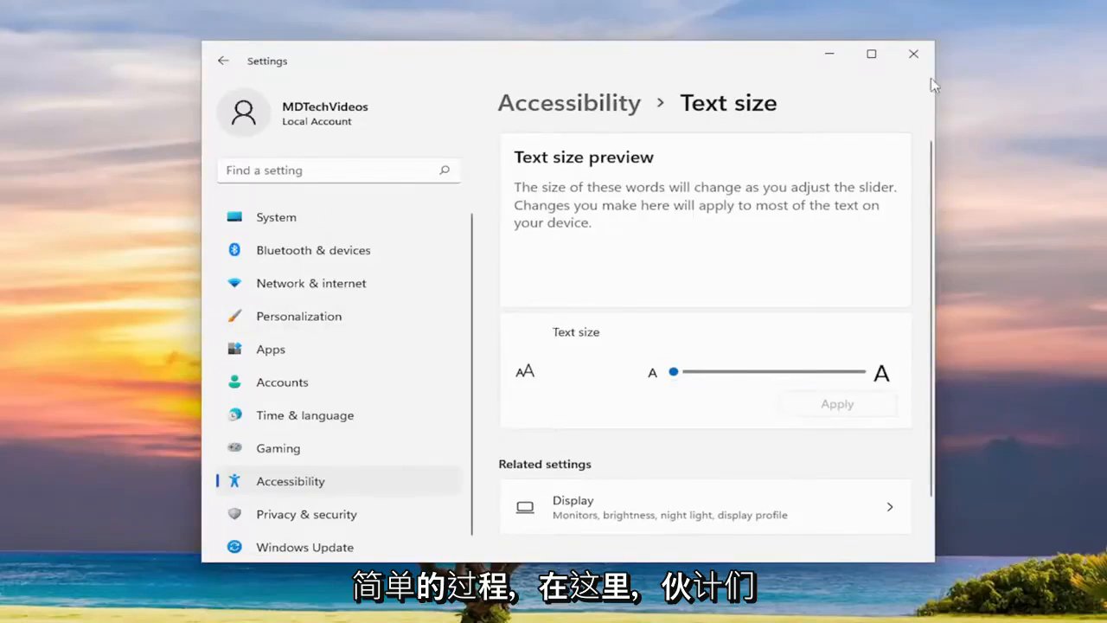
click(913, 54)
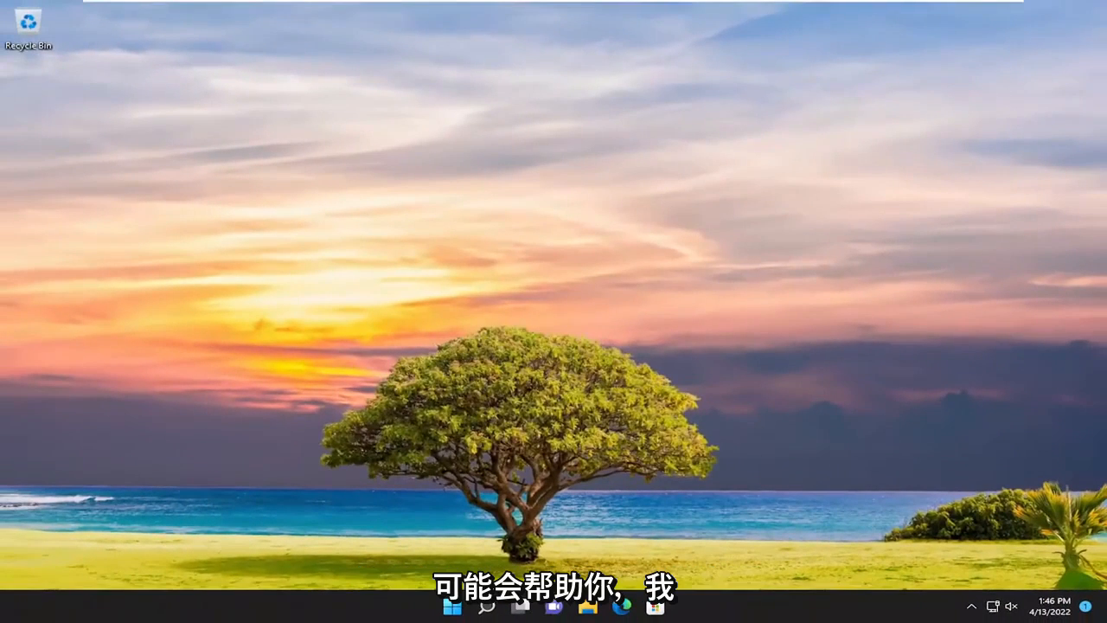